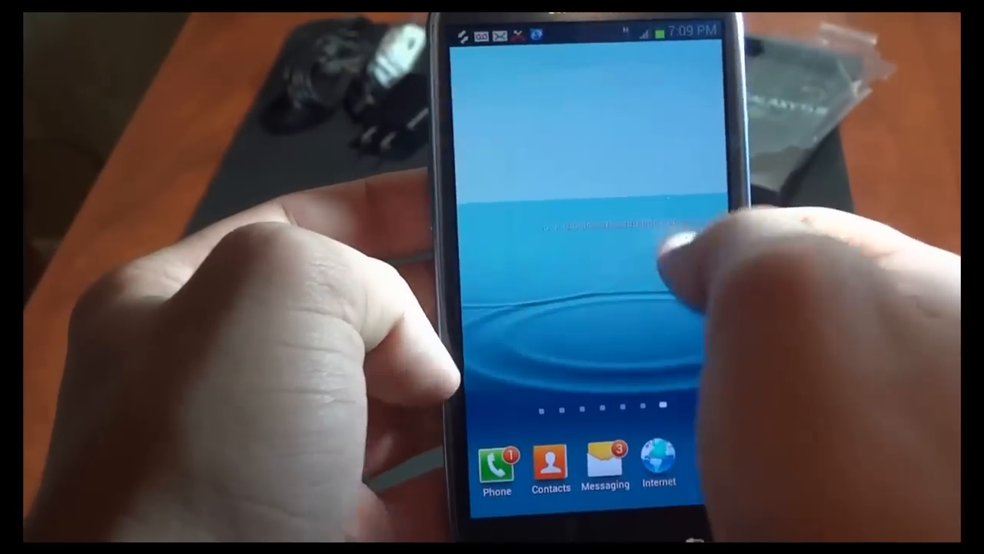
scroll(left, 3)
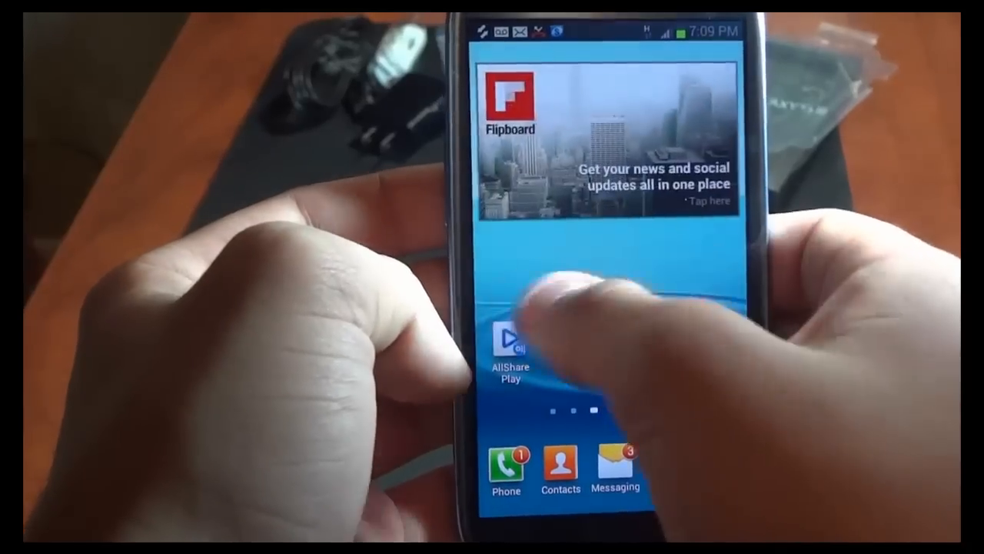
scroll(right, 3)
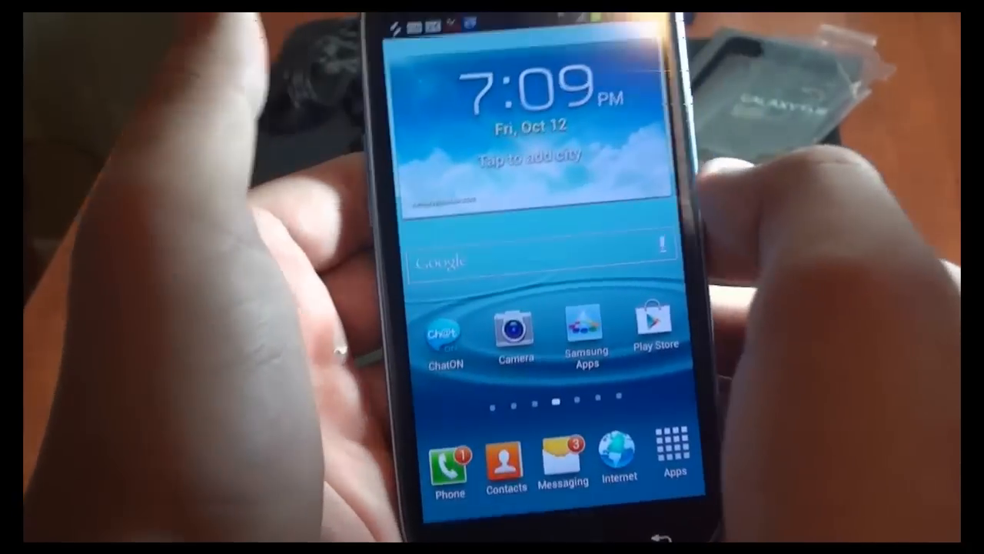